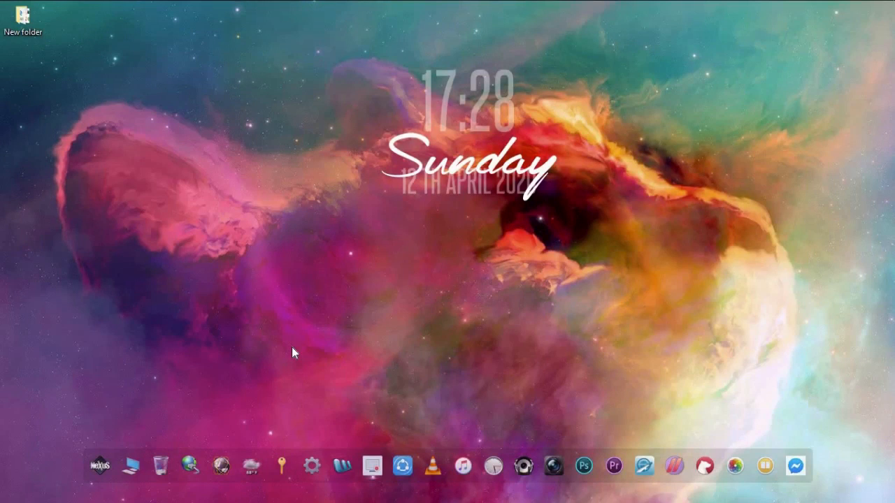
mouse_move(435, 380)
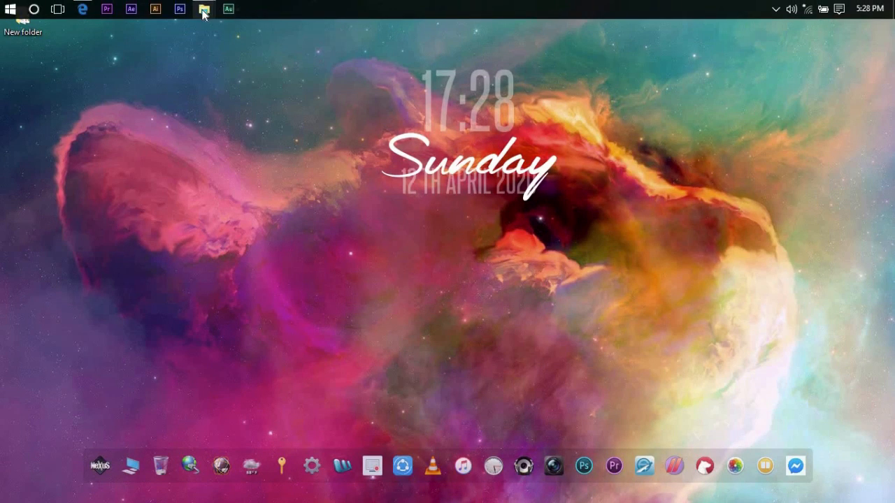
Show This PC in File Explorer with its drives, including the EXPENSIVE (E:) USB drive.
left_click(204, 8)
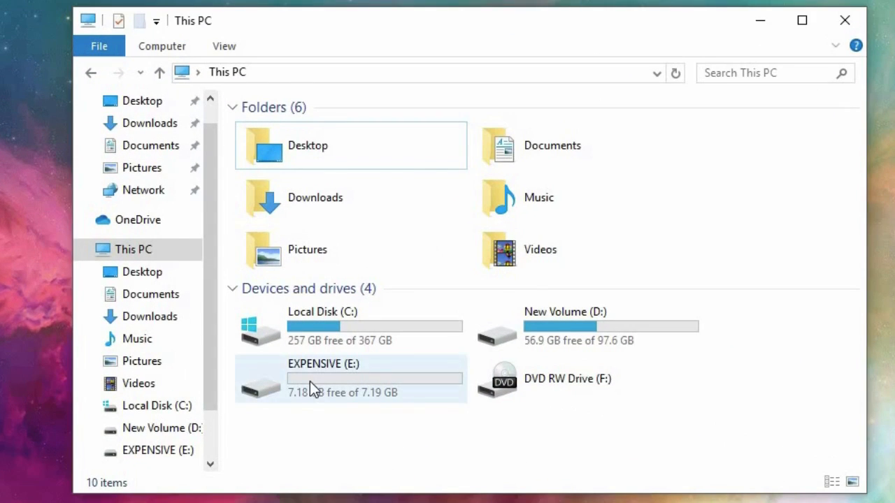
double_click(321, 377)
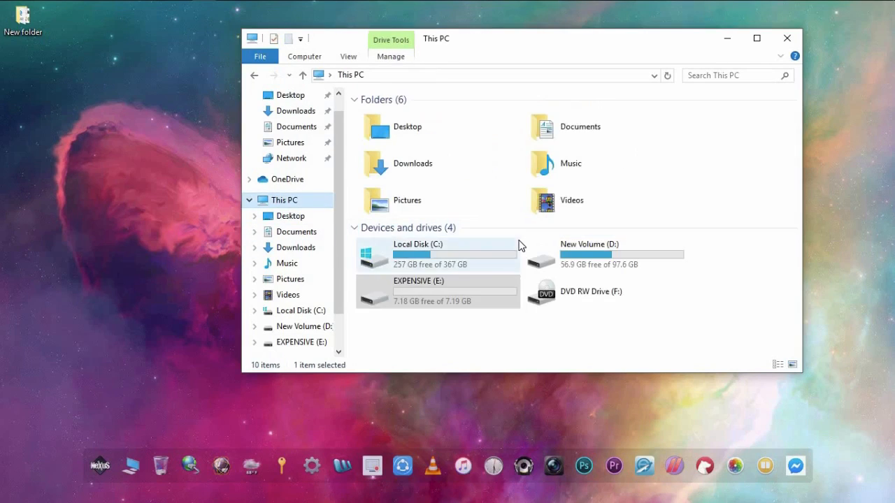
Quick-format the EXPENSIVE (E:) USB drive as FAT32, confirming the data-erase warning and completion notice.
right_click(436, 292)
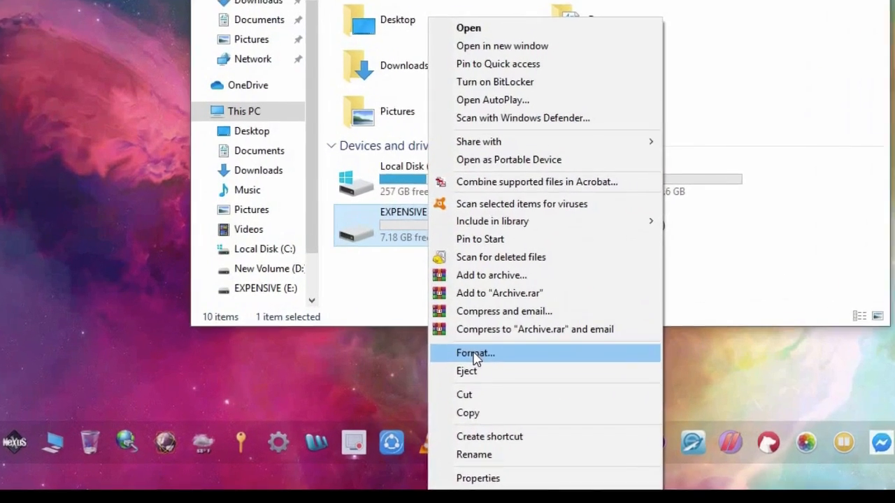
left_click(475, 352)
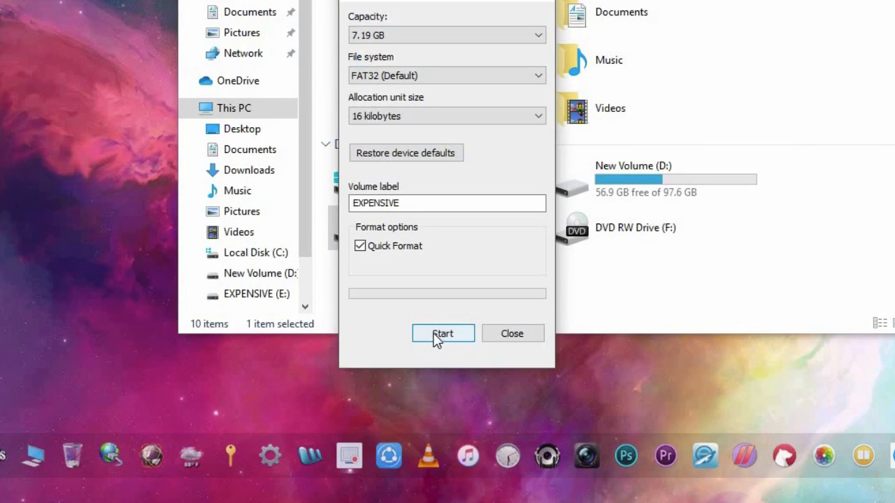
left_click(442, 333)
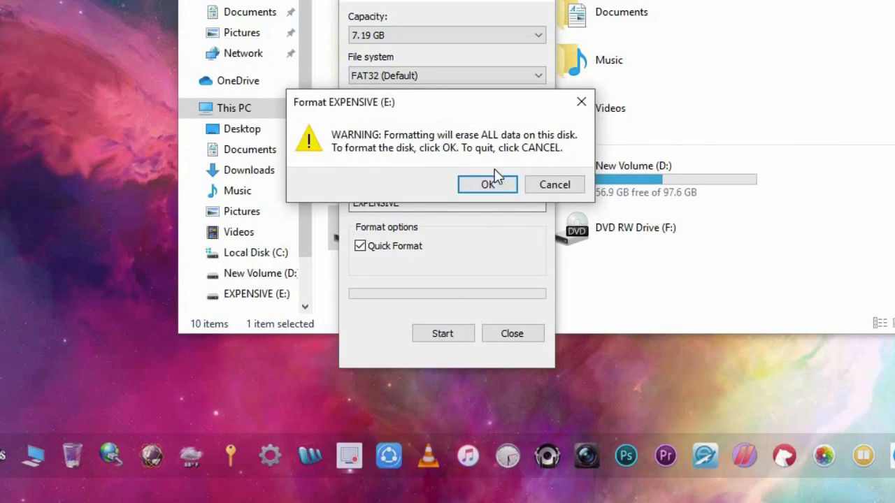
left_click(486, 184)
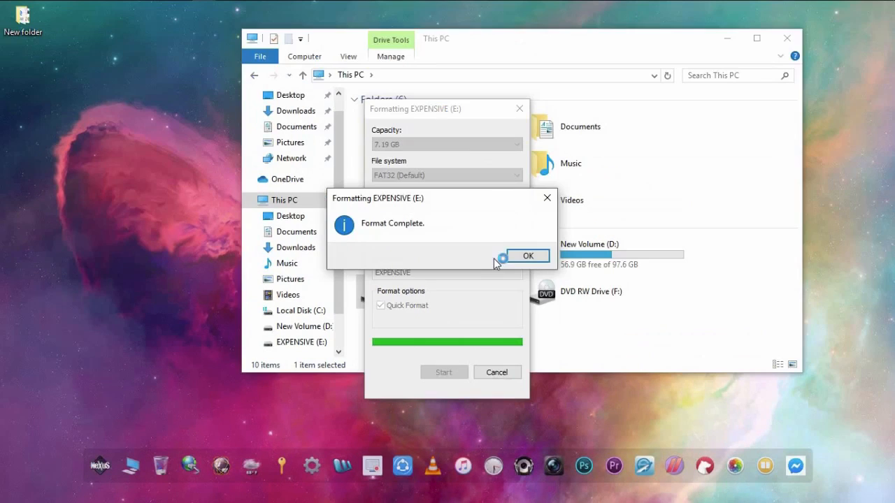
left_click(528, 254)
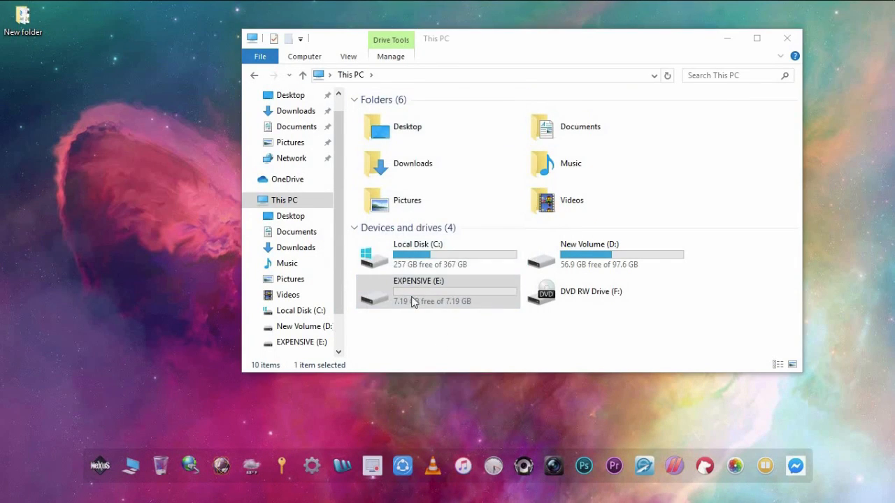
Verify the EXPENSIVE (E:) drive and Recycle Bin are empty, ending on the empty drive window.
double_click(436, 292)
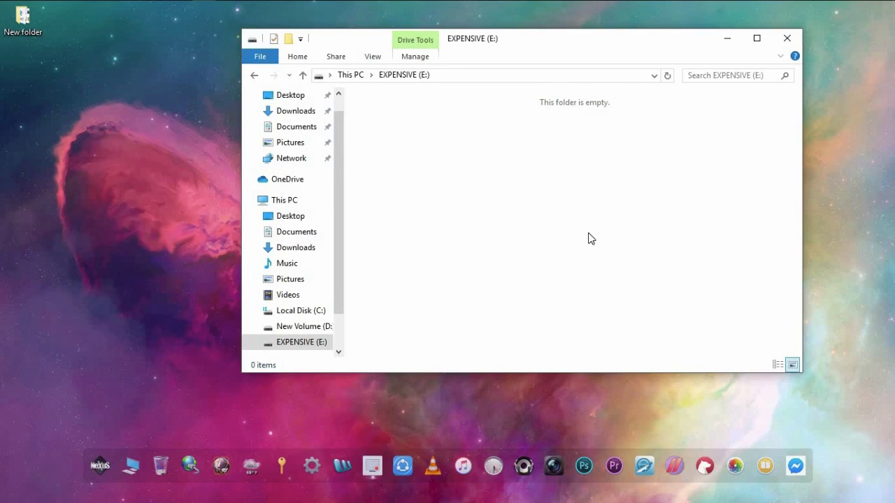
mouse_move(643, 212)
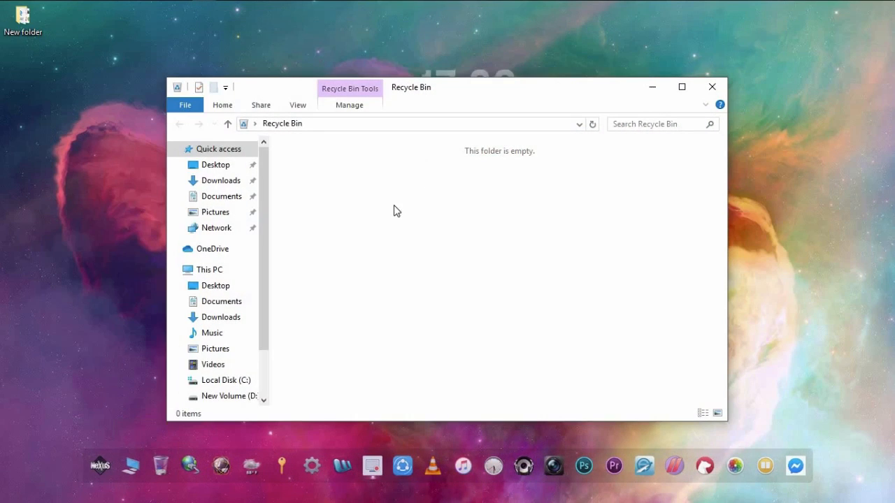
left_click(711, 87)
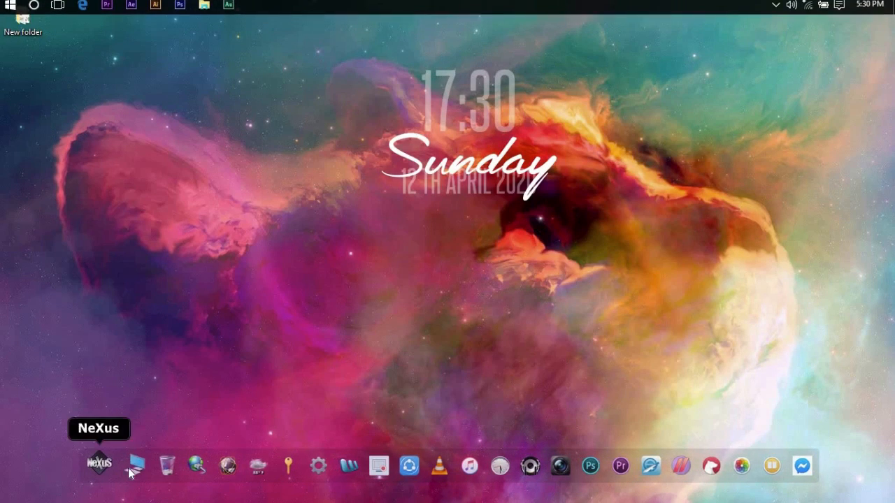
left_click(137, 464)
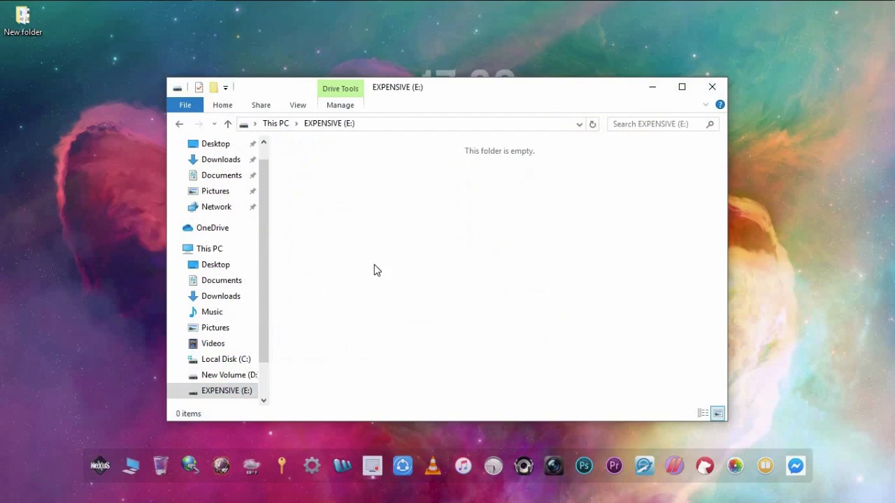
mouse_move(711, 87)
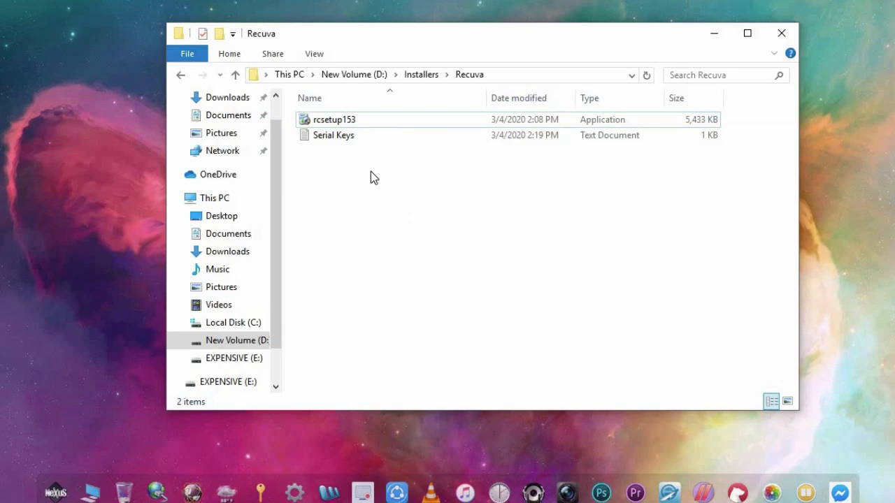
Launch the rcsetup153 Recuva installer and view the Serial Keys file in Notepad.
double_click(335, 119)
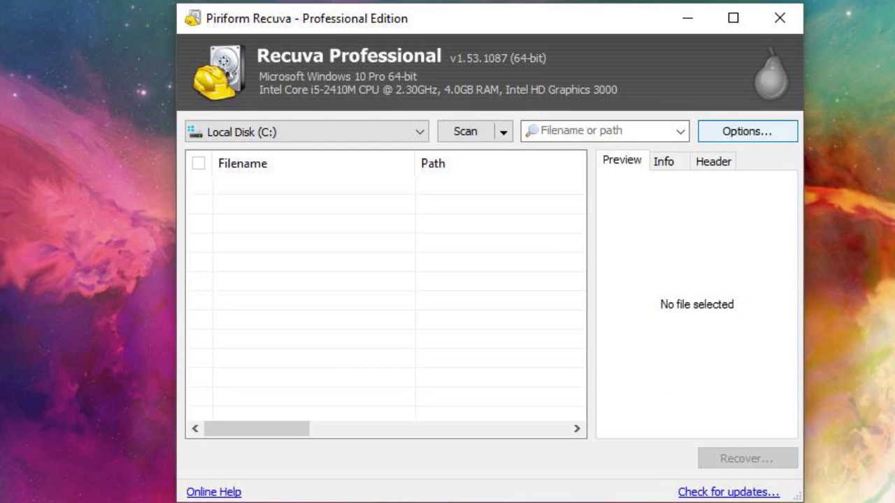
left_click(746, 131)
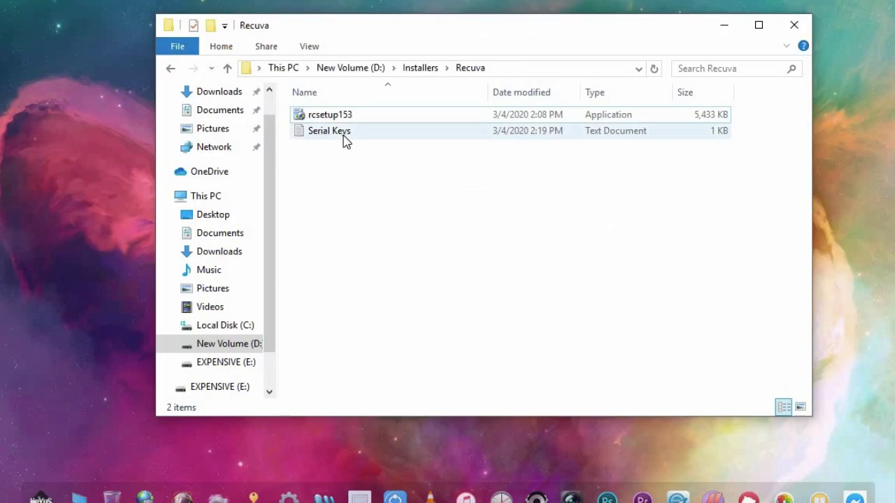
double_click(329, 131)
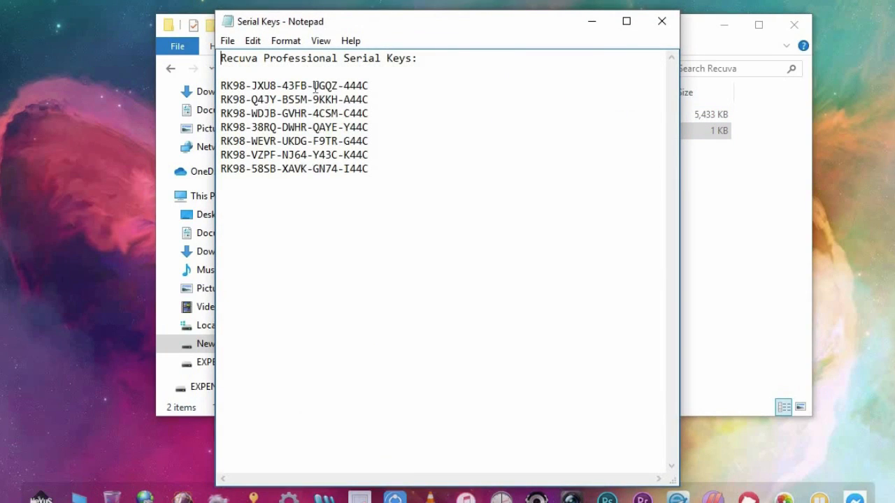
mouse_move(511, 33)
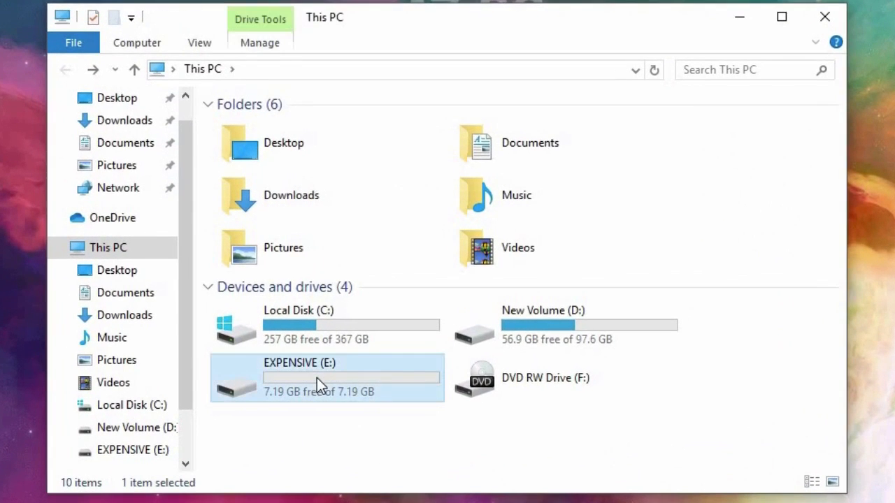
Bring up the context menu for the EXPENSIVE (E:) drive to scan for deleted files.
right_click(315, 378)
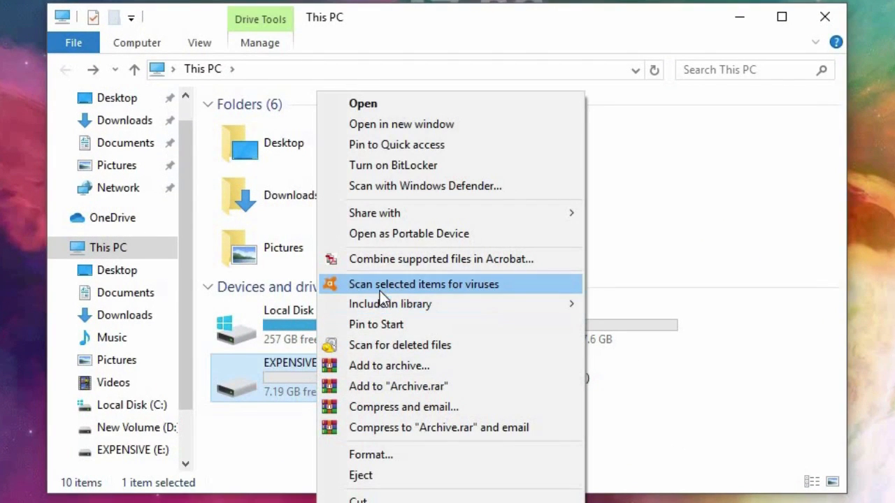
mouse_move(375, 213)
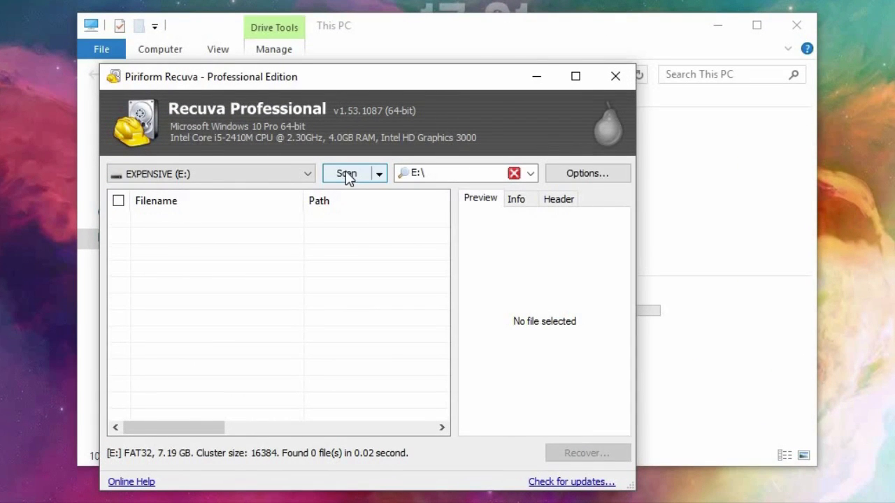
Scan EXPENSIVE (E:) for deleted files and recover the ticked Brochure.jpg to the Desktop.
left_click(347, 174)
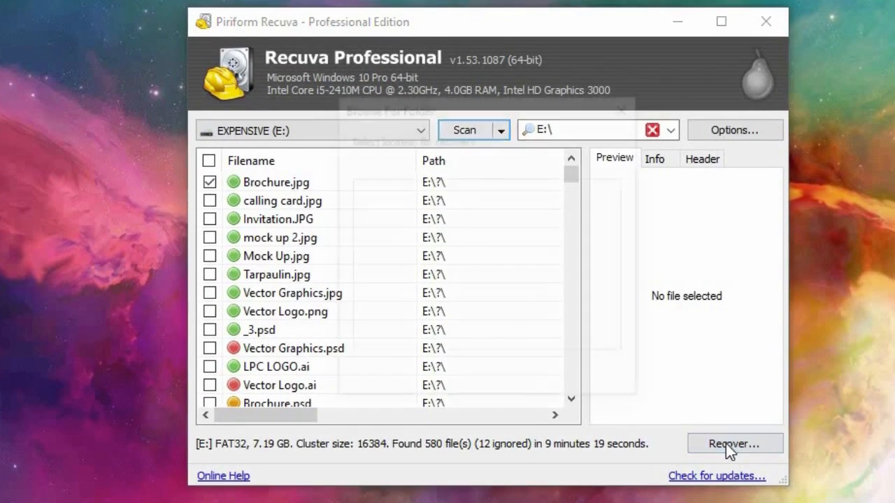
left_click(734, 443)
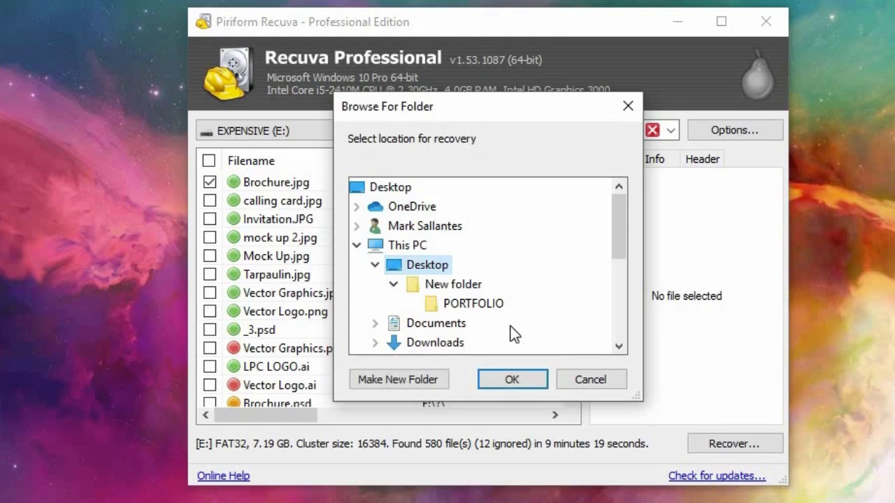
left_click(511, 379)
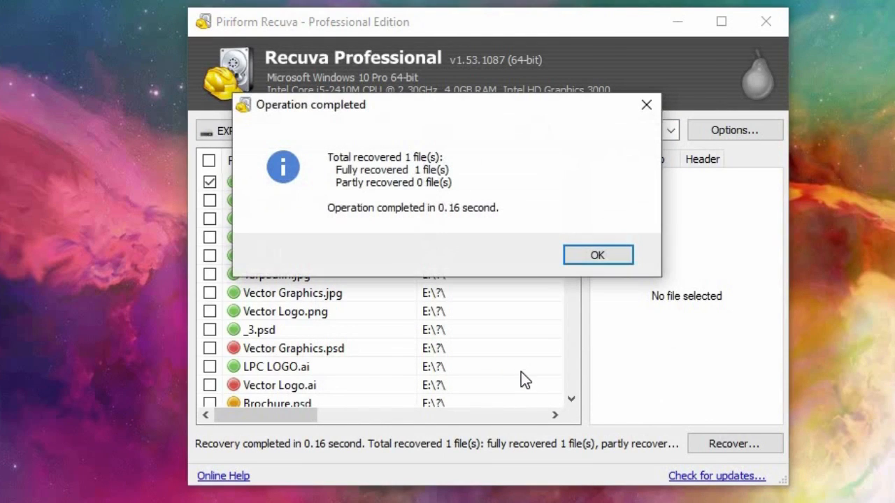
left_click(597, 255)
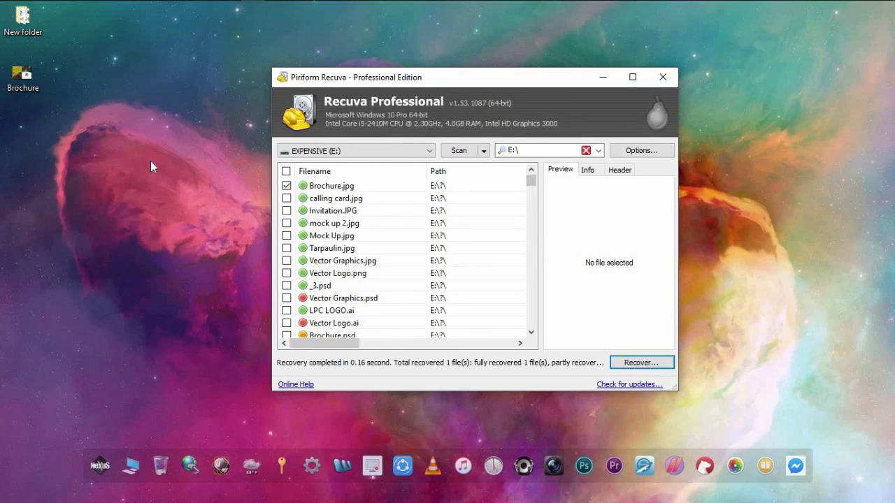
Close Recuva and view the recovered Brochure image from the desktop in Photos.
left_click(661, 77)
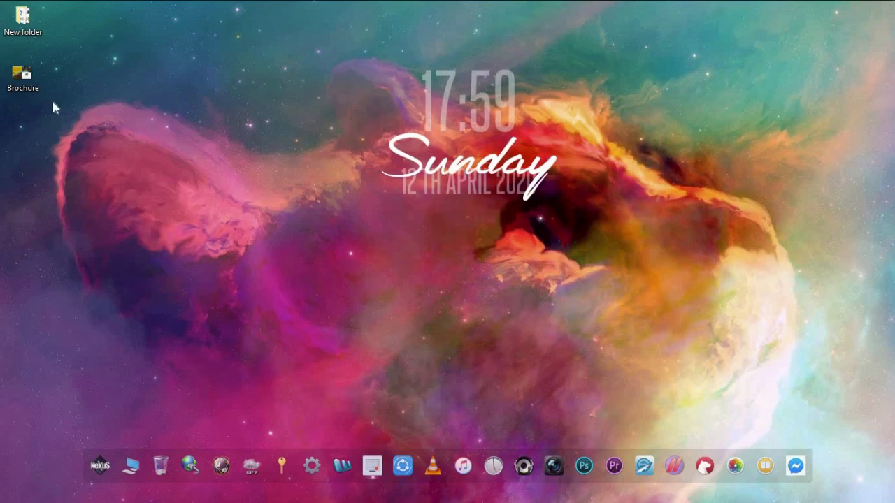
double_click(22, 73)
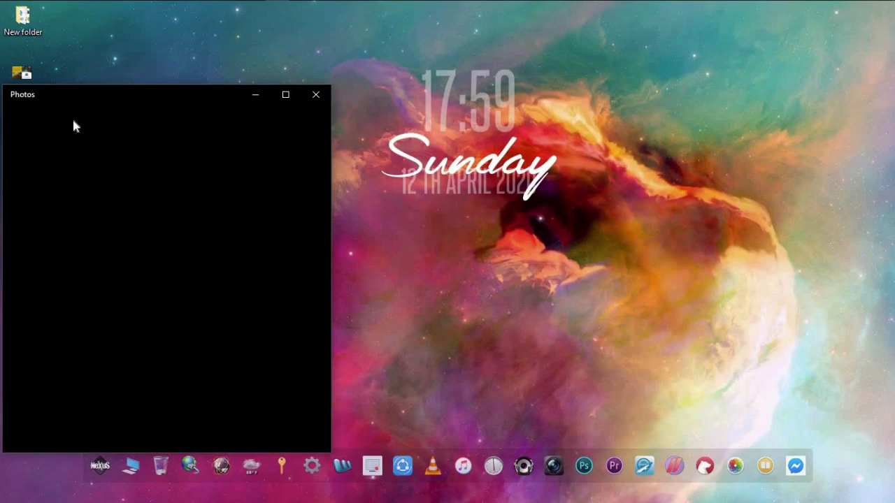